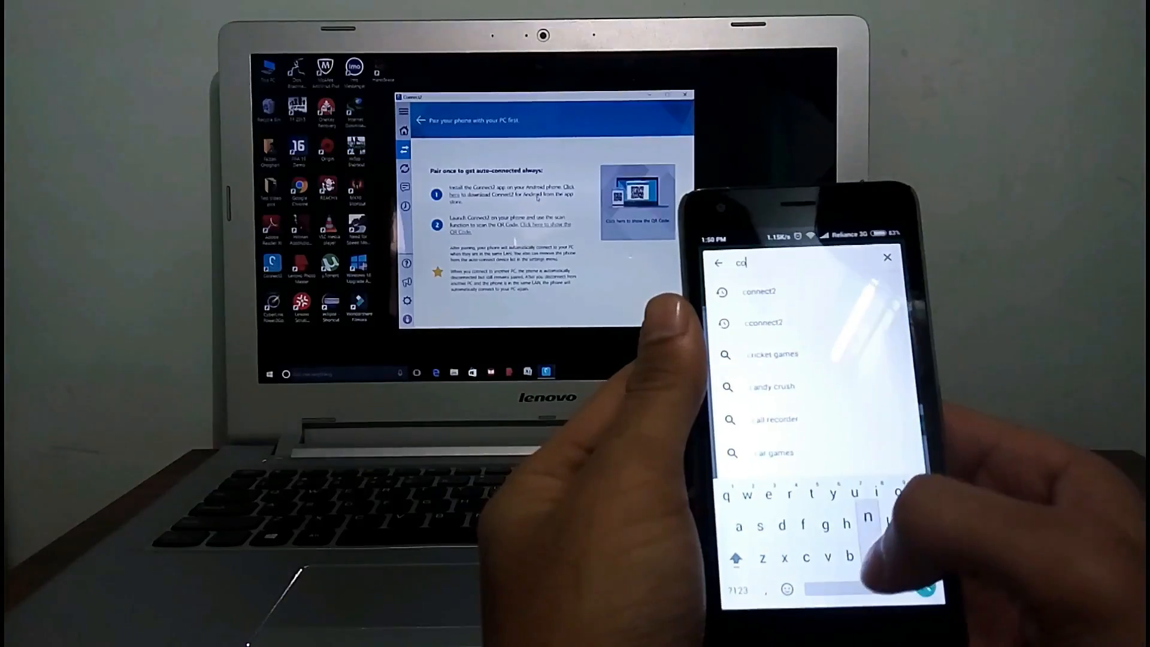
- Search Play Store for the Connect2 app and launch the installed Connect2 by Lenovo
text(nn)
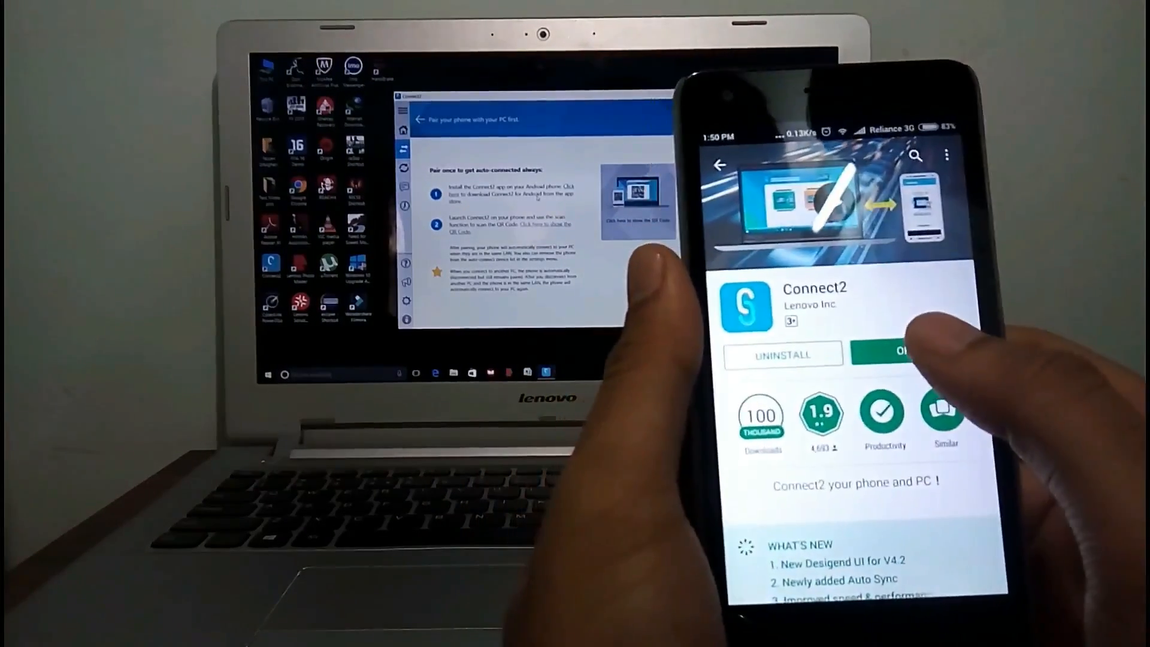
click(902, 353)
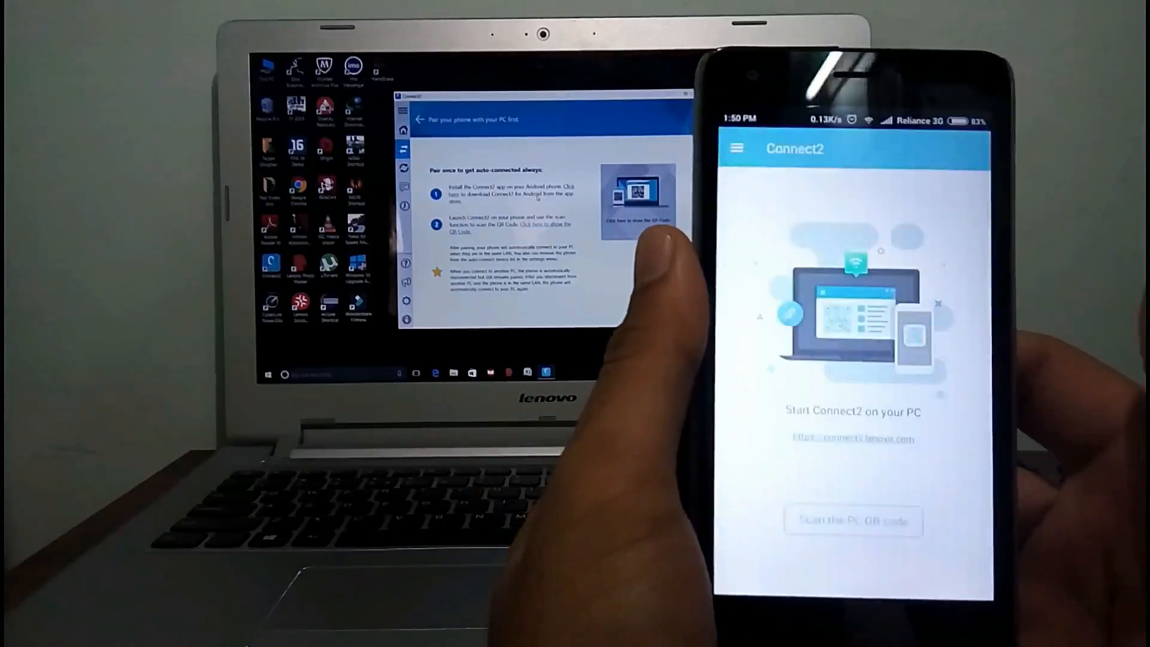